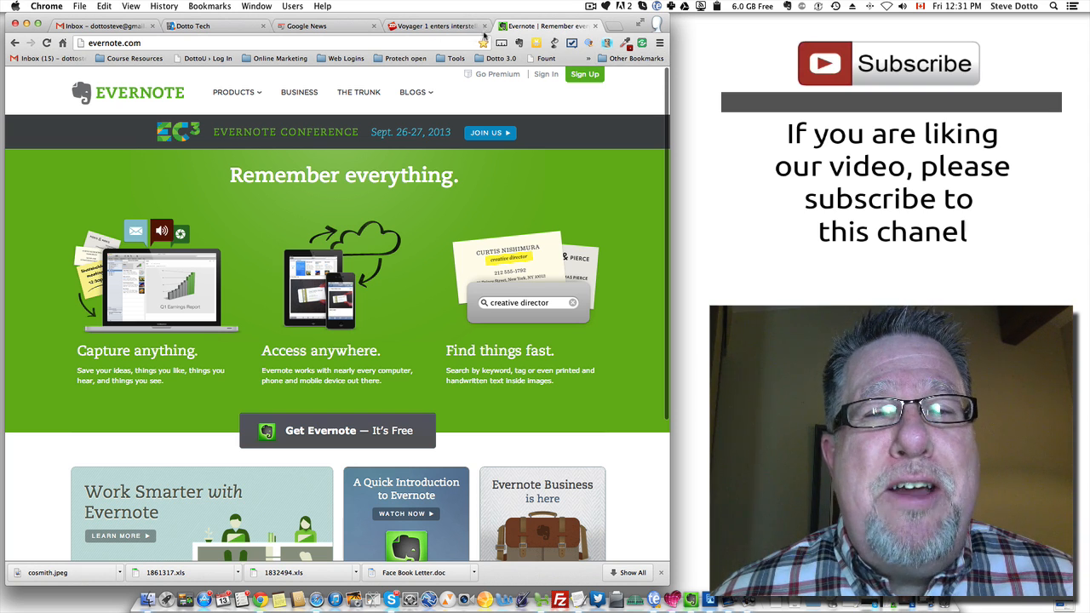
mouse_move(520, 43)
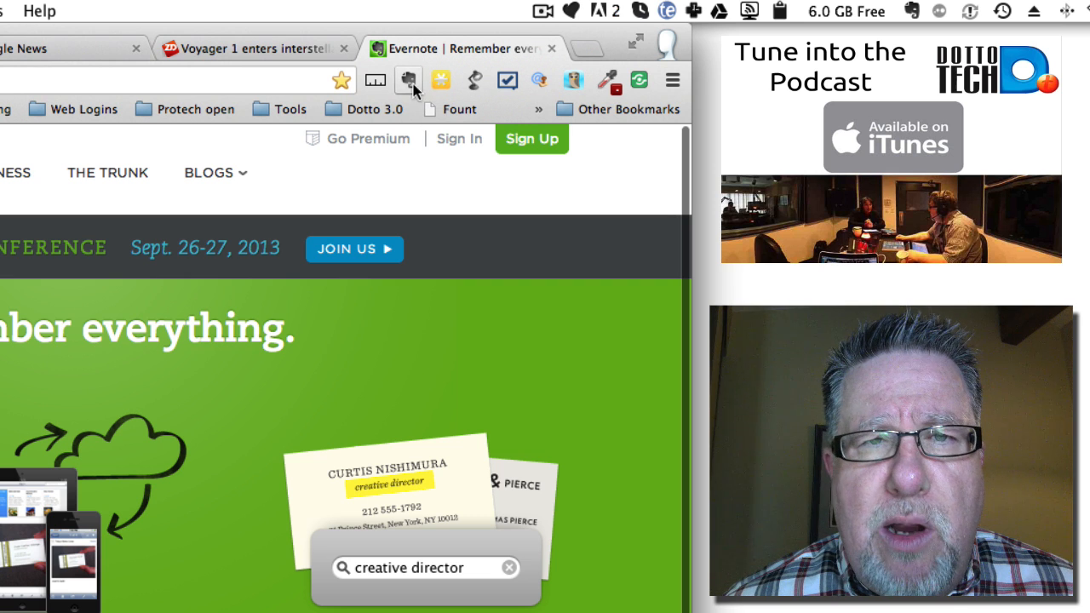
mouse_move(417, 112)
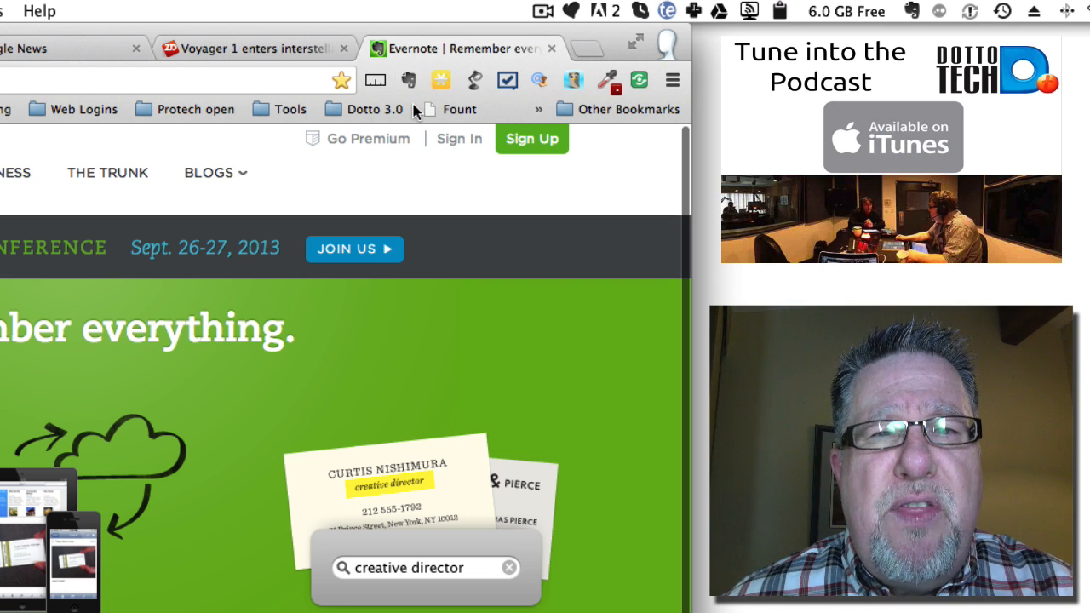
mouse_move(409, 309)
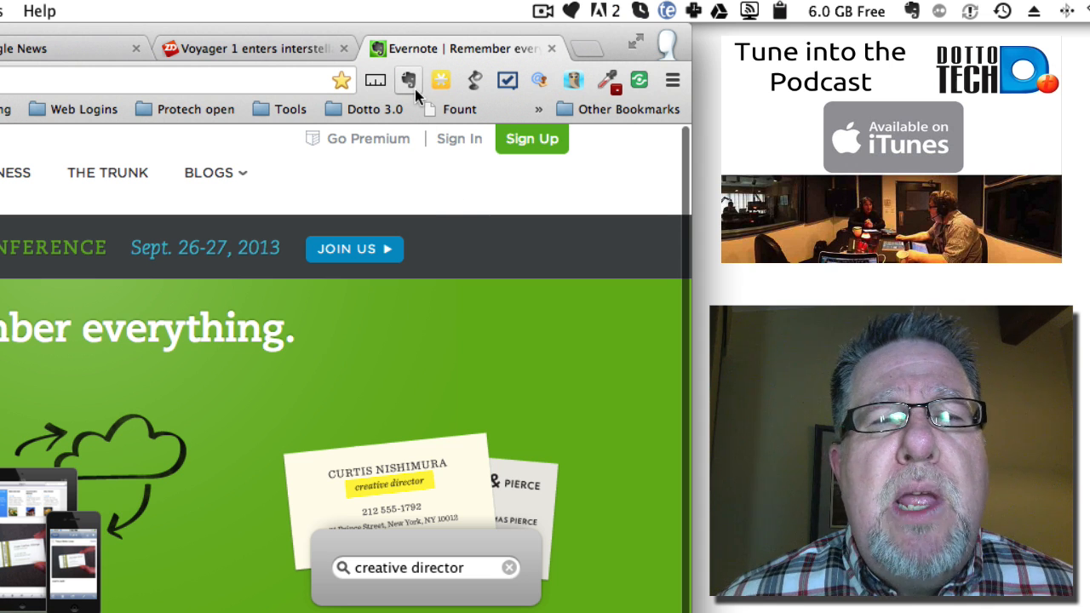
mouse_move(409, 80)
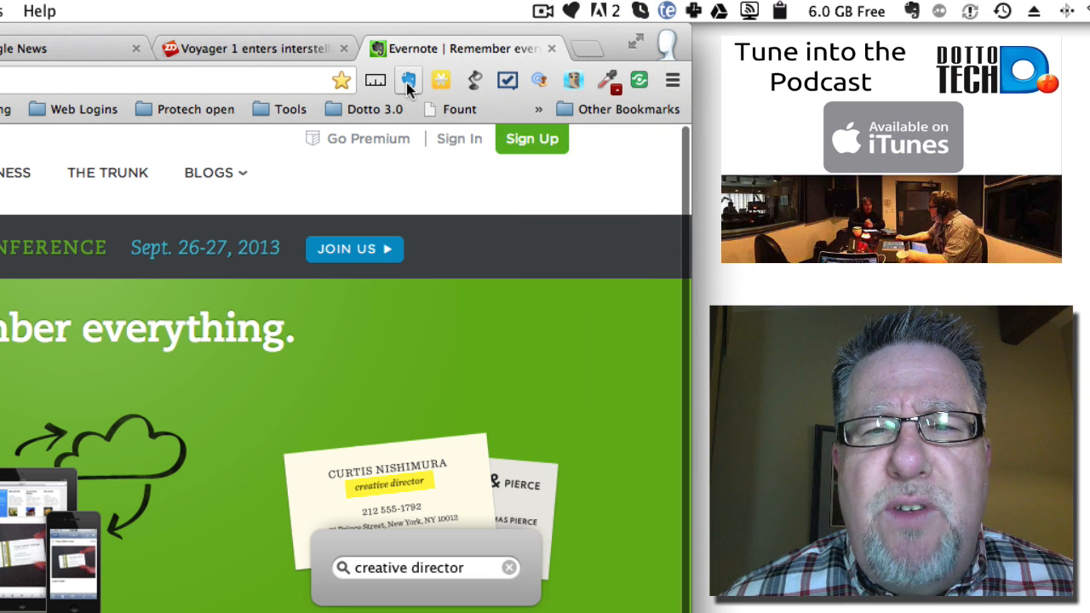
Step: Start clipping the Evernote homepage from Chrome's toolbar elephant icon
left_click(408, 80)
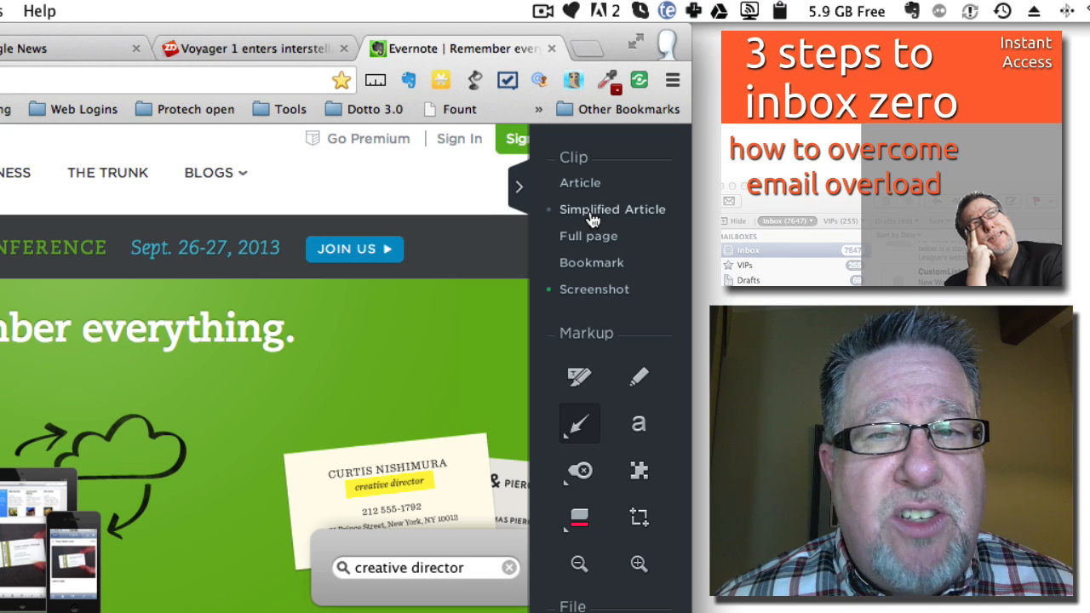
Step: Preview the homepage as a Simplified Article, look through it, then choose Screenshot instead
left_click(611, 208)
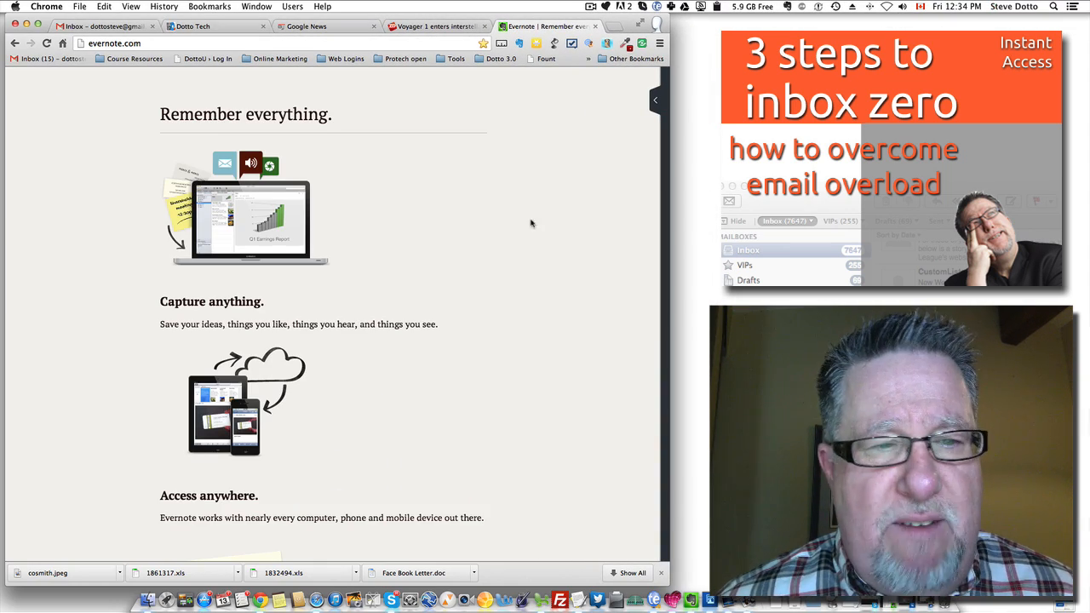
scroll("down", 3)
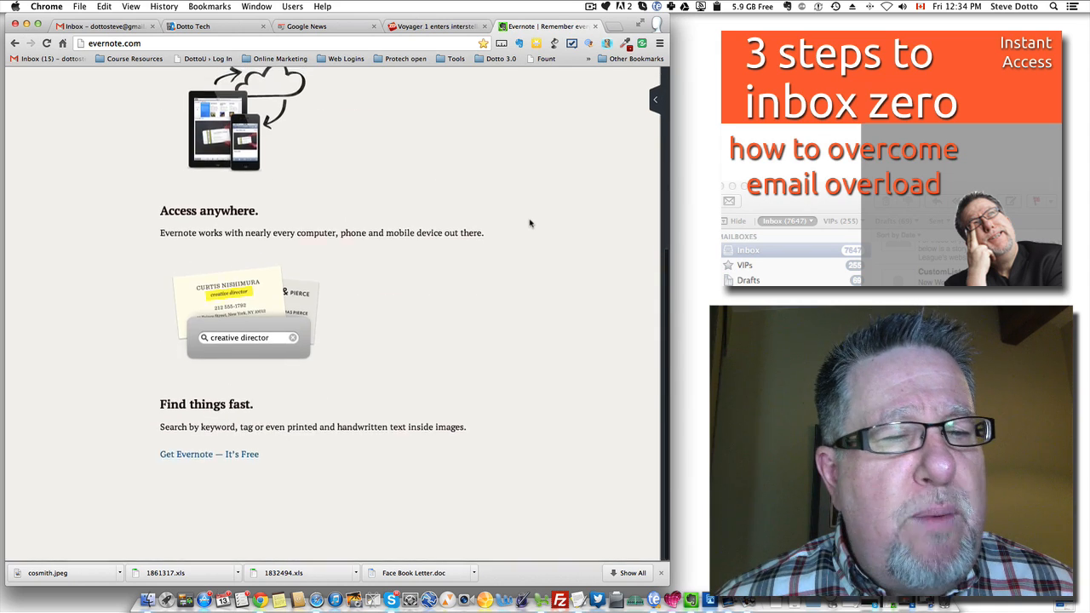
scroll("up", 3)
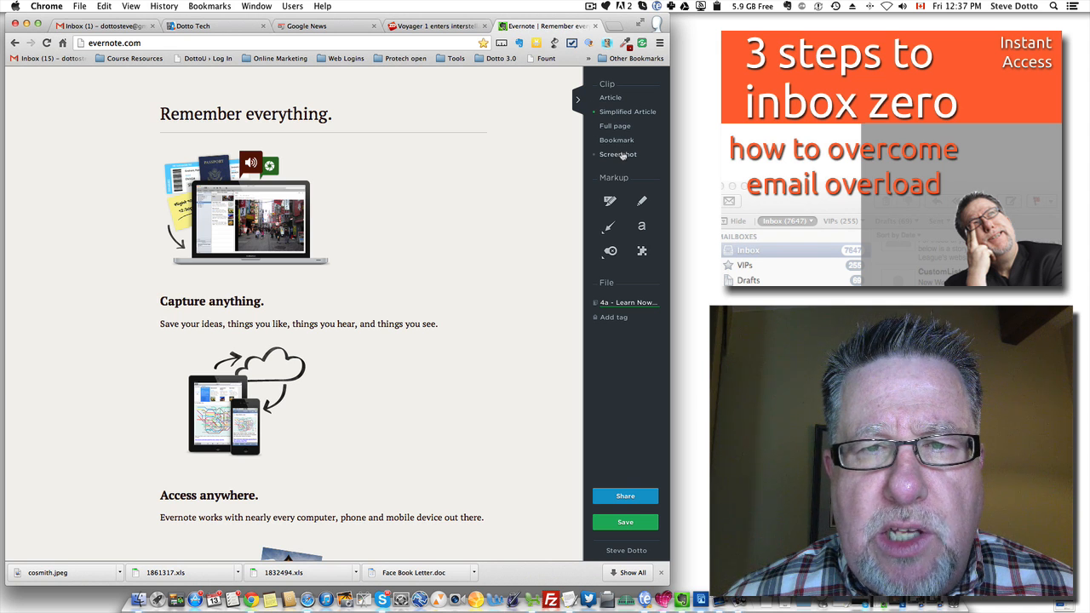
left_click(618, 153)
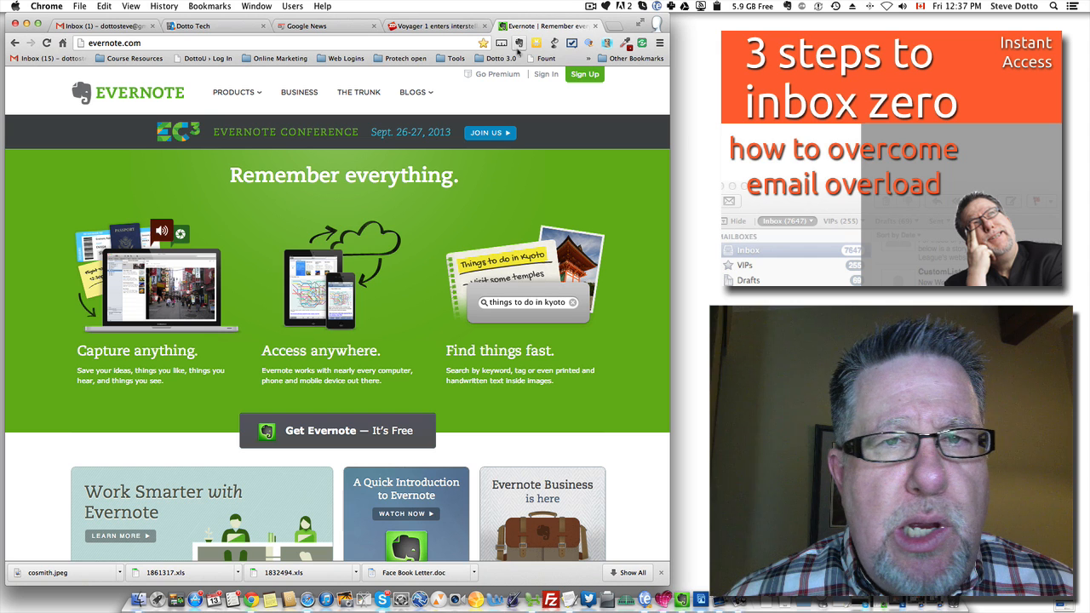
mouse_move(470, 171)
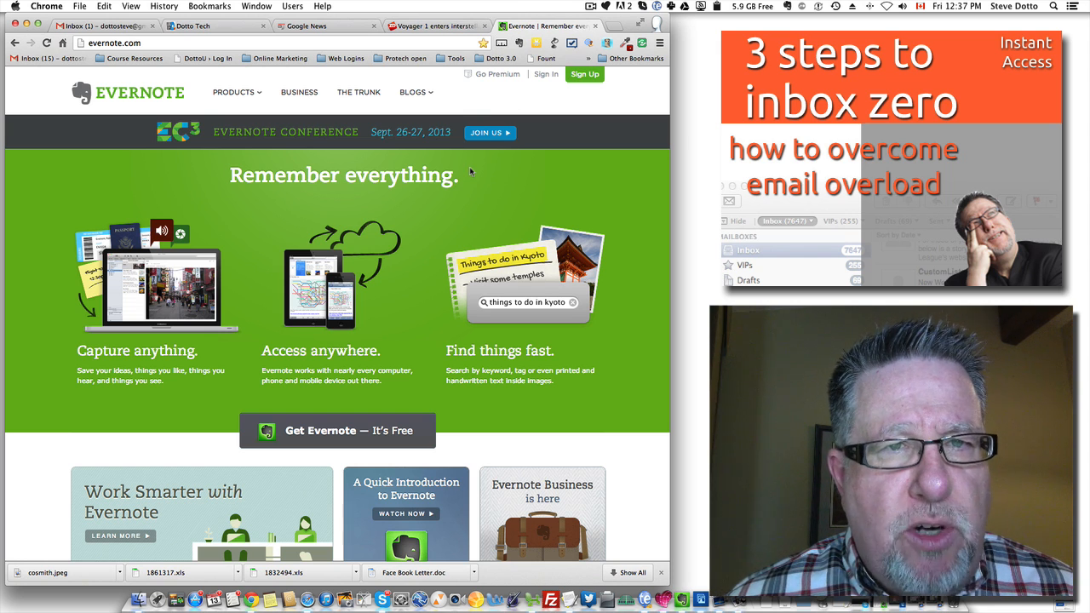
Step: Switch to the ZDNet Voyager 1 interstellar space article and scroll through its text and images
left_click(434, 26)
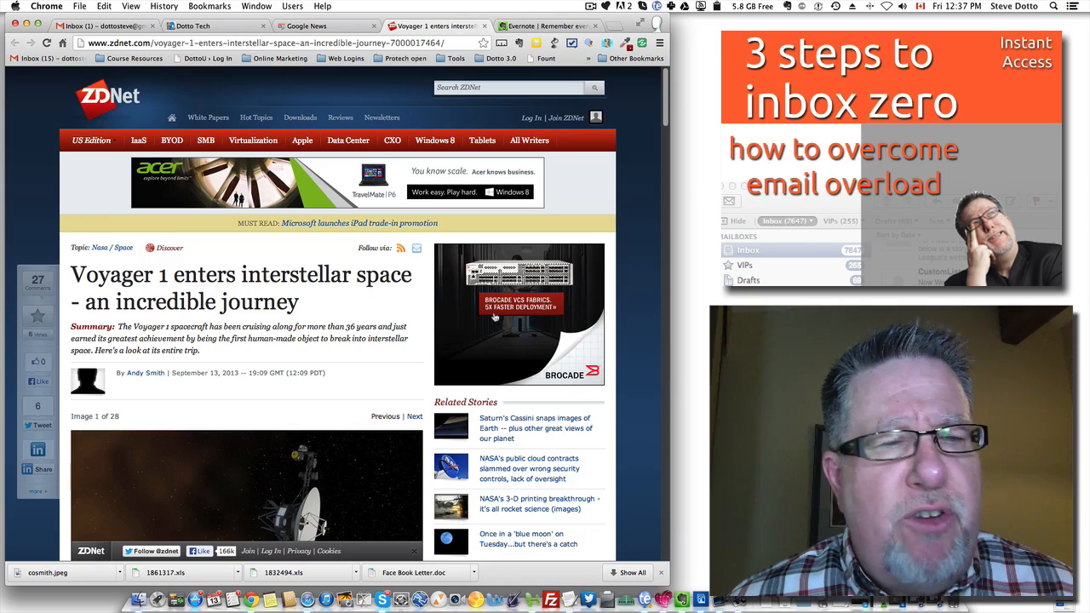
scroll("down", 3)
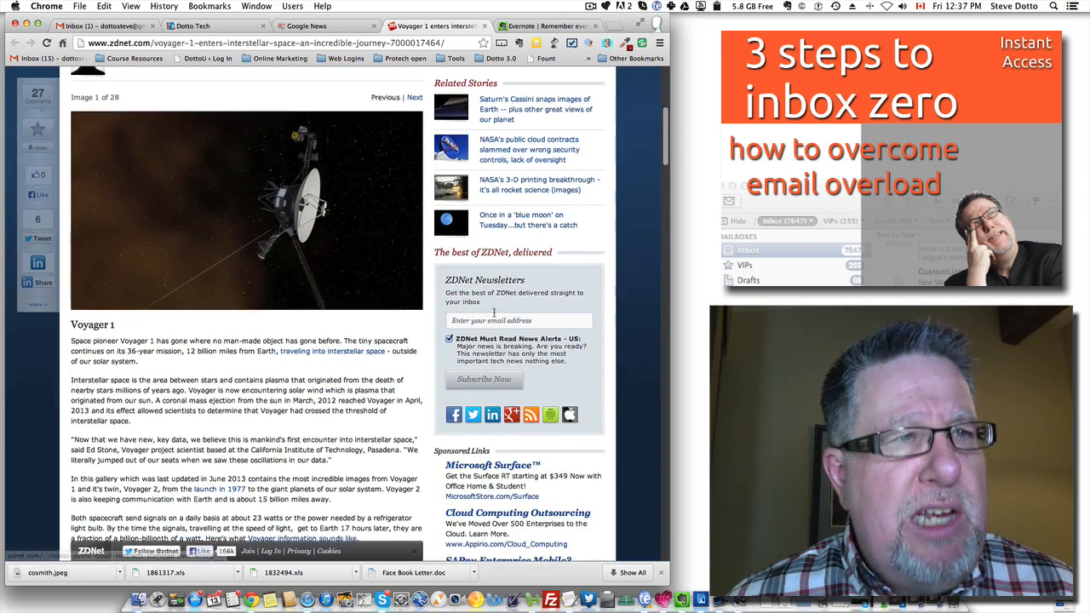
scroll("up", 3)
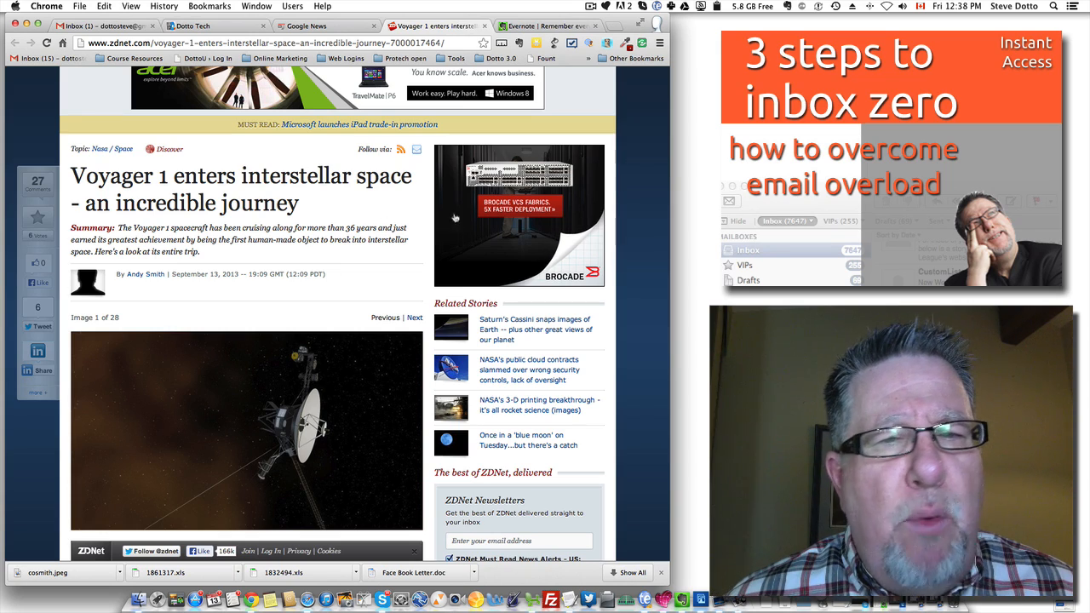
scroll("down", 3)
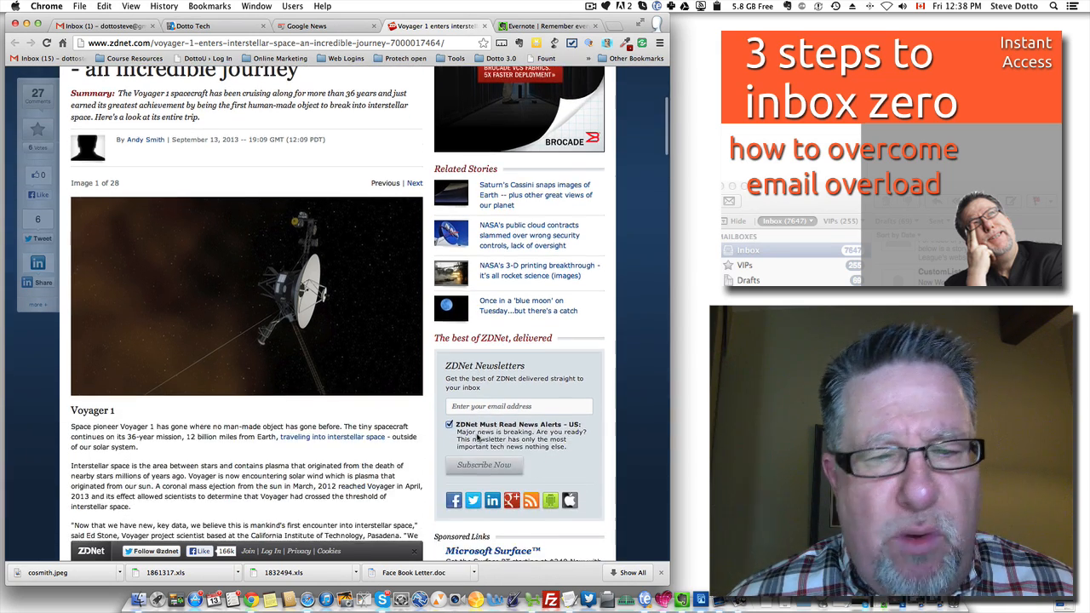
scroll("down", 3)
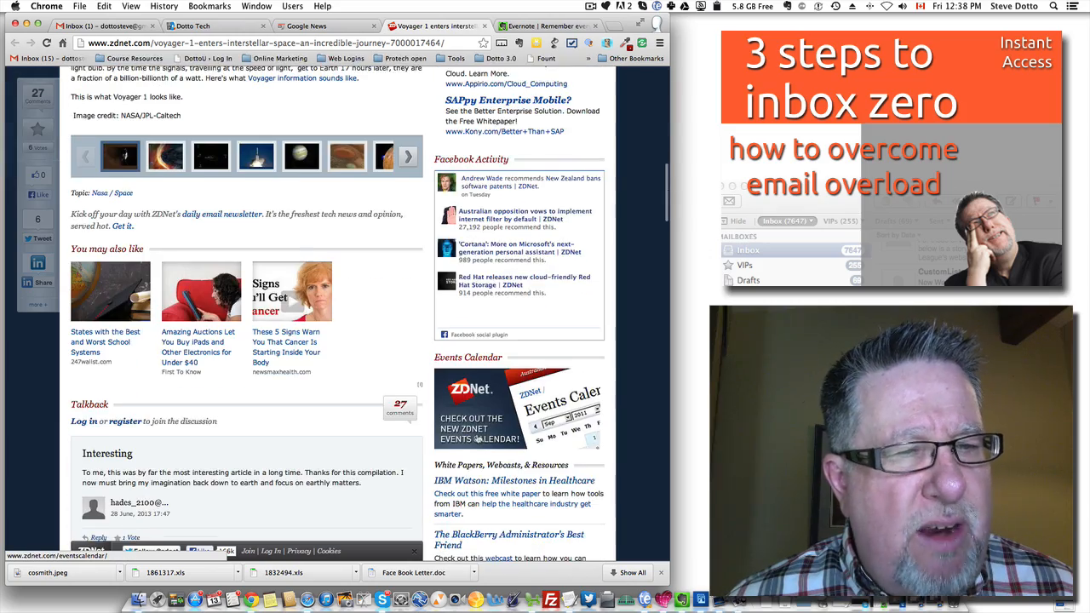
Step: Clip the Voyager 1 article as a Simplified Article, stripped of ads and sidebars
scroll("up", 3)
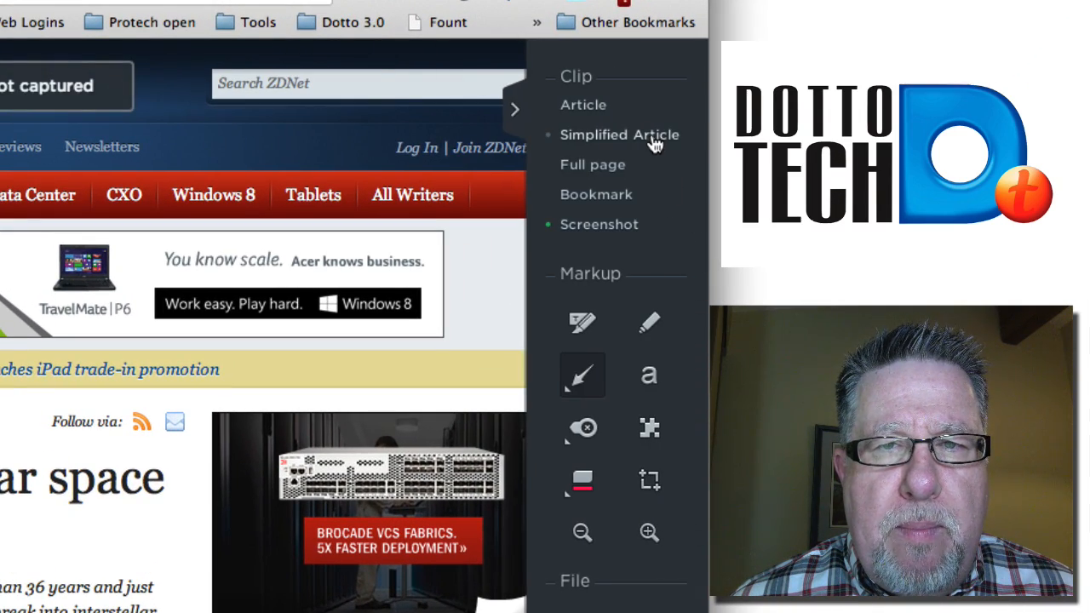
left_click(620, 135)
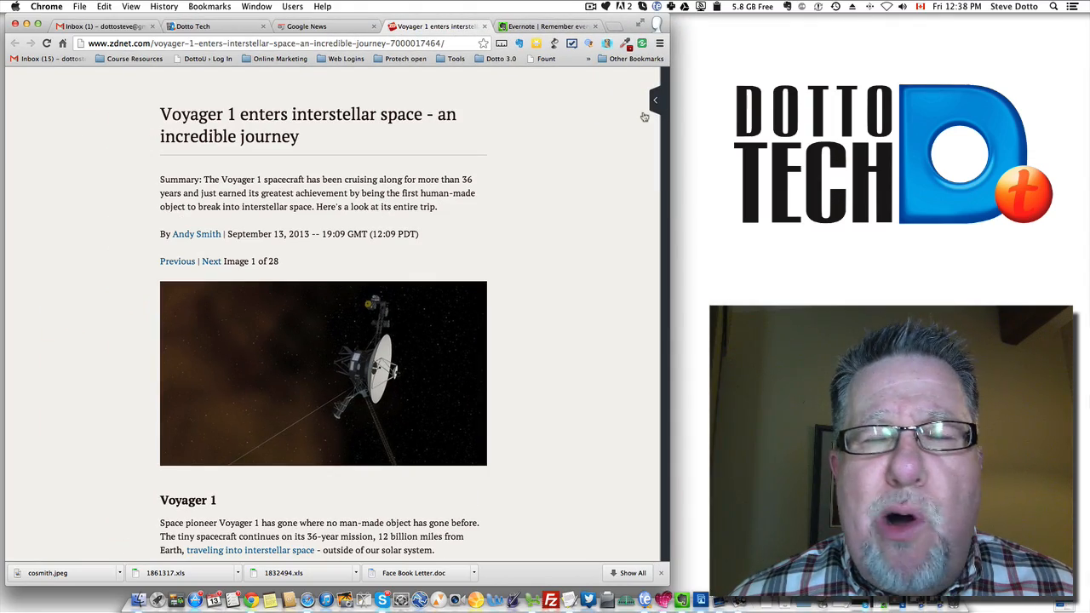
Step: Read through the simplified Voyager 1 preview from top to bottom and back
scroll("down", 3)
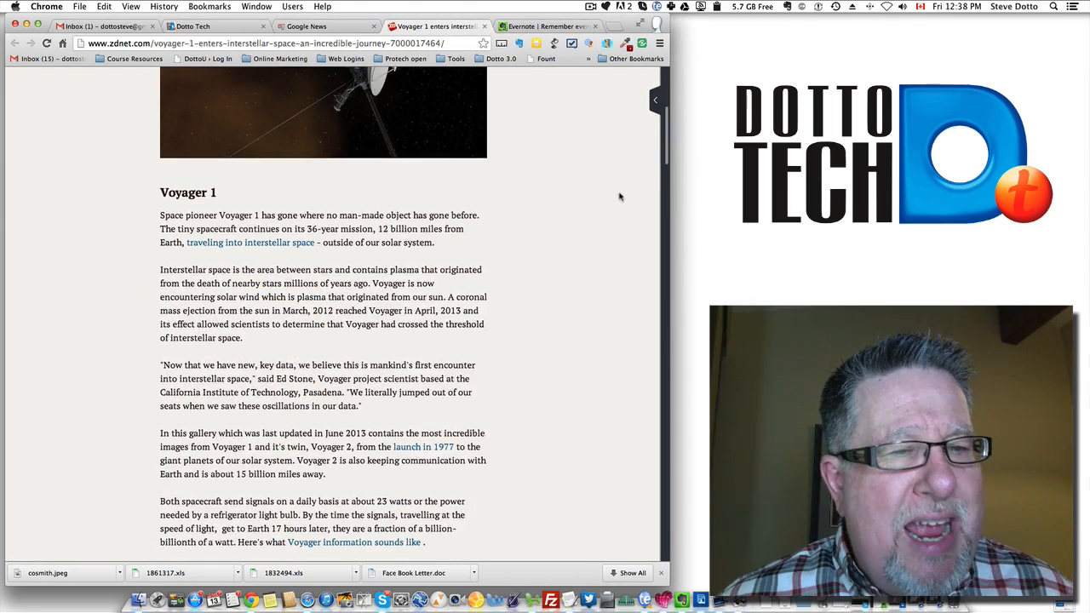
scroll("up", 3)
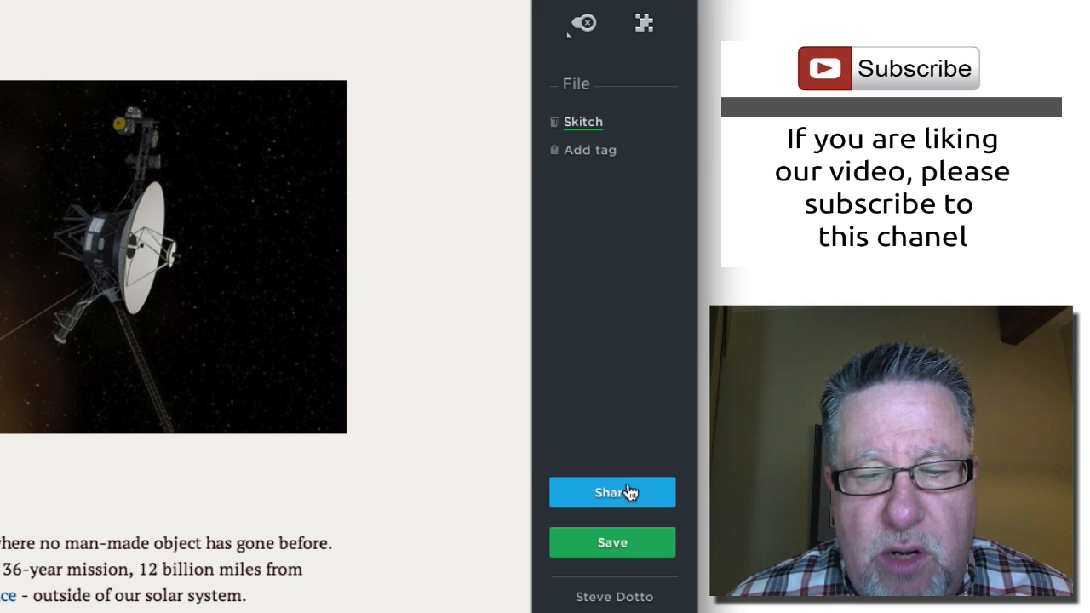
Step: Share the simplified Voyager 1 clip, saving it and copying its Evernote link to the clipboard
left_click(611, 541)
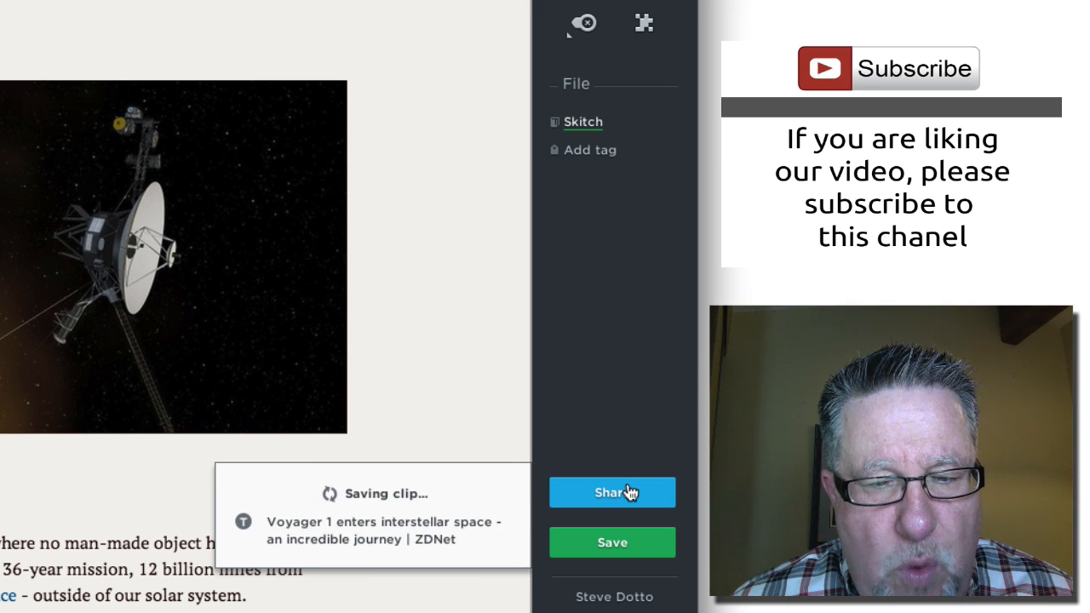
left_click(612, 492)
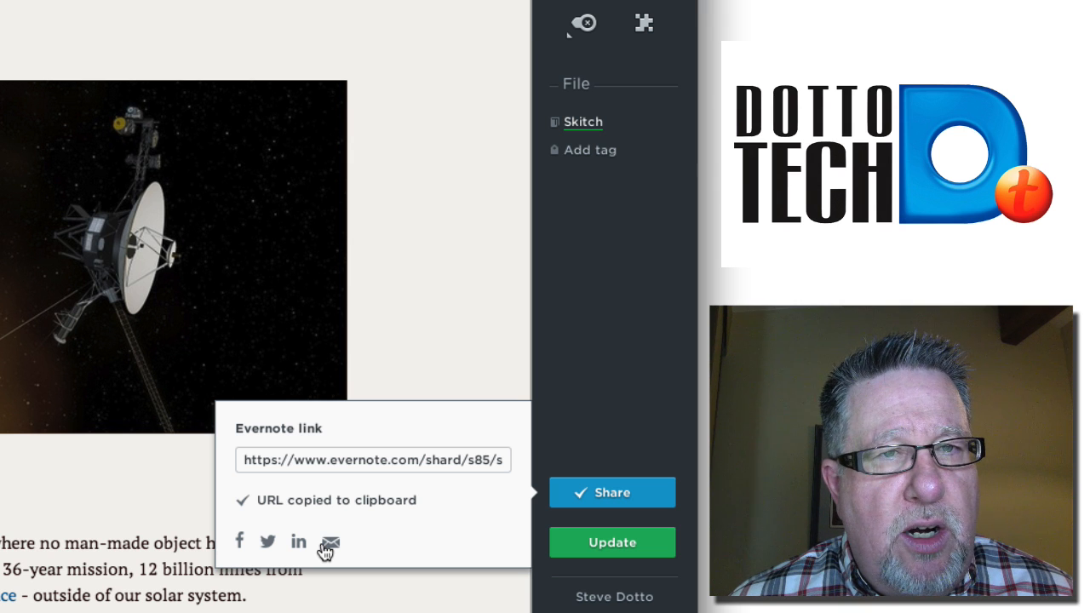
mouse_move(300, 552)
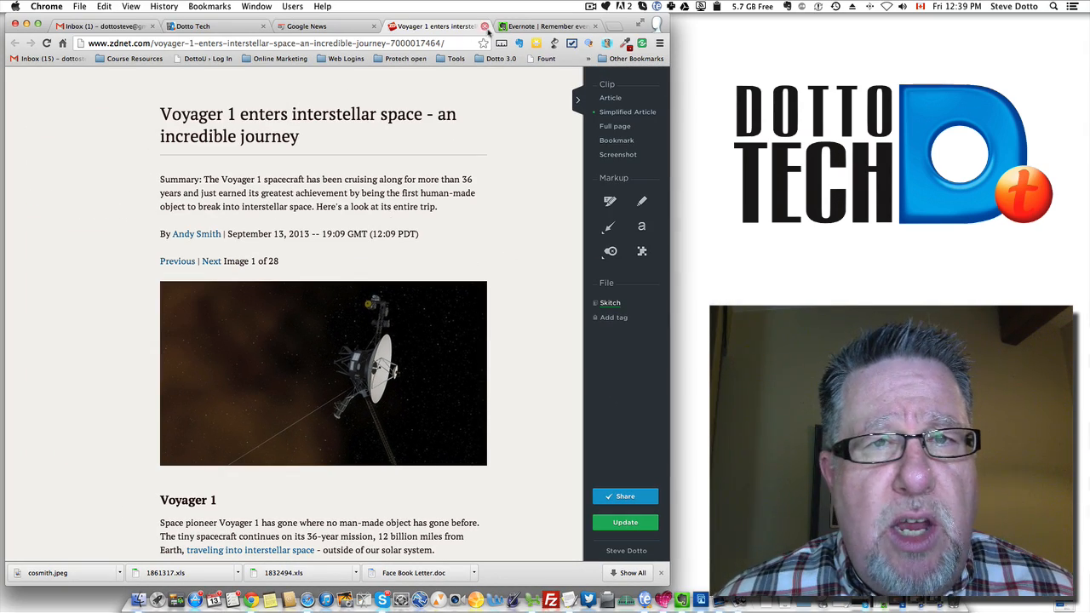
Step: Screenshot the Evernote homepage and annotate it with red arrows and a 'mar' text mark
left_click(545, 26)
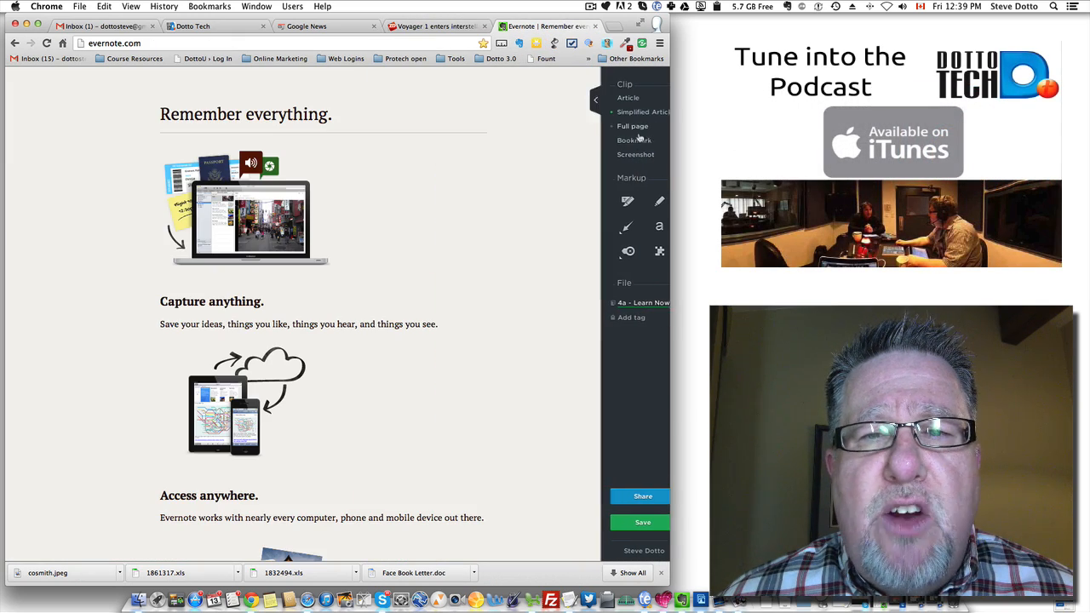
left_click(596, 101)
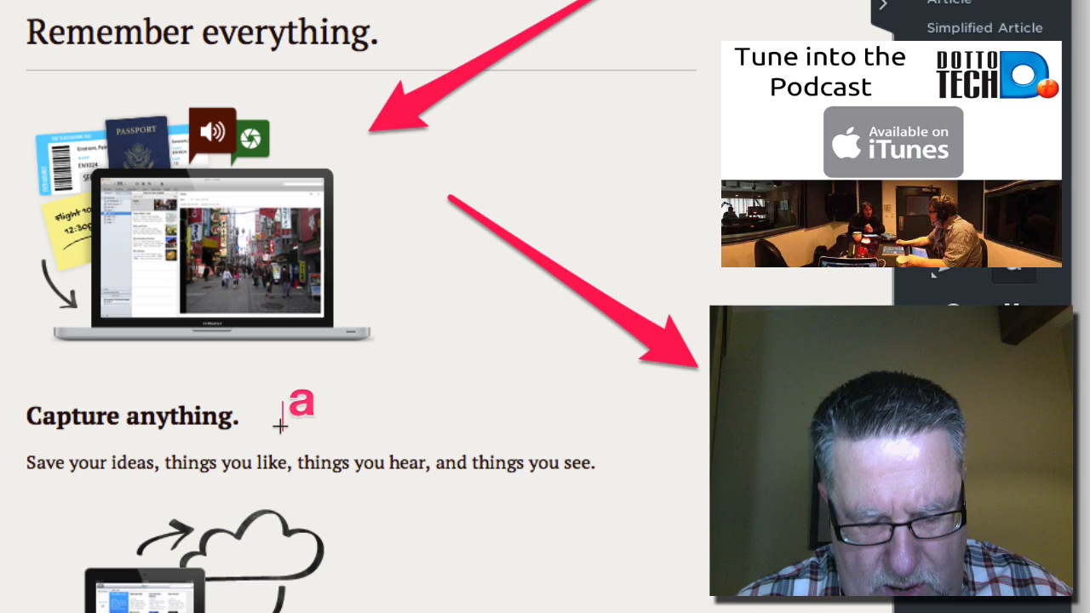
type("mar")
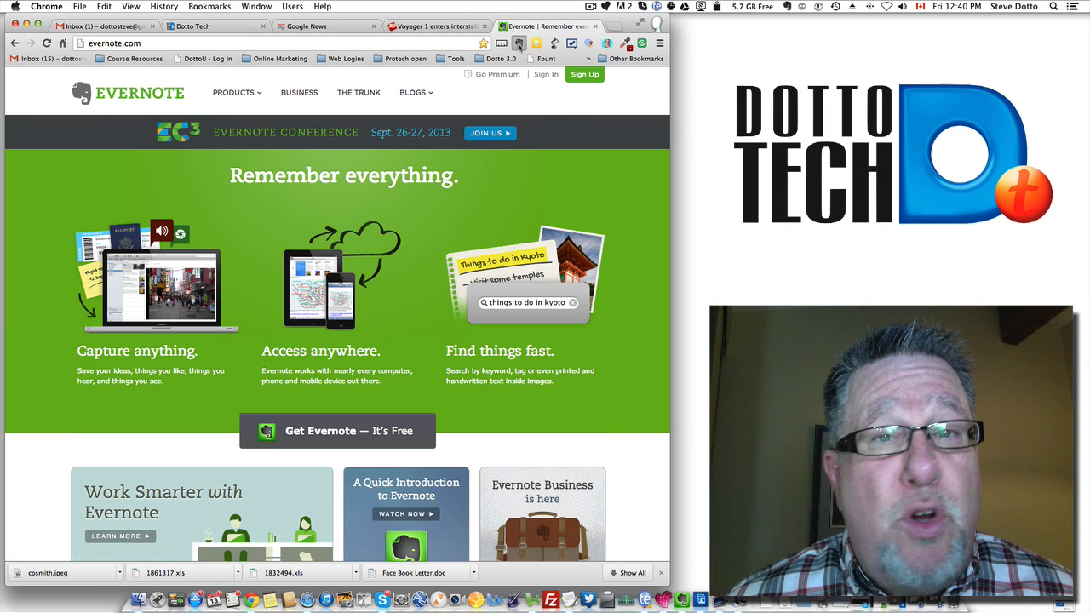
mouse_move(654, 271)
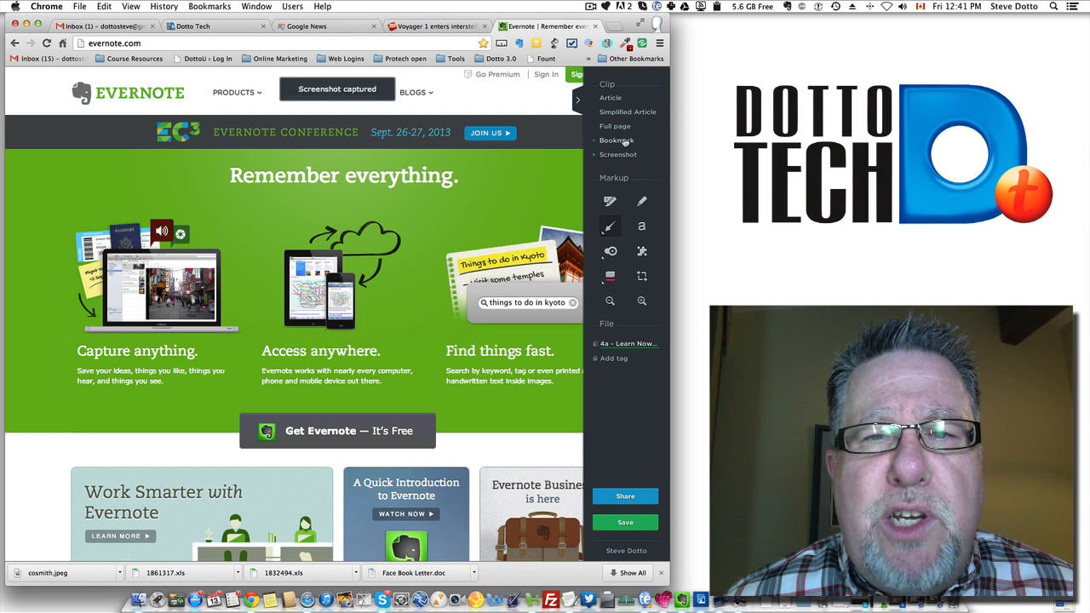
Step: Clip the Evernote homepage as a Bookmark, then start a partial-page Screenshot clip
left_click(617, 140)
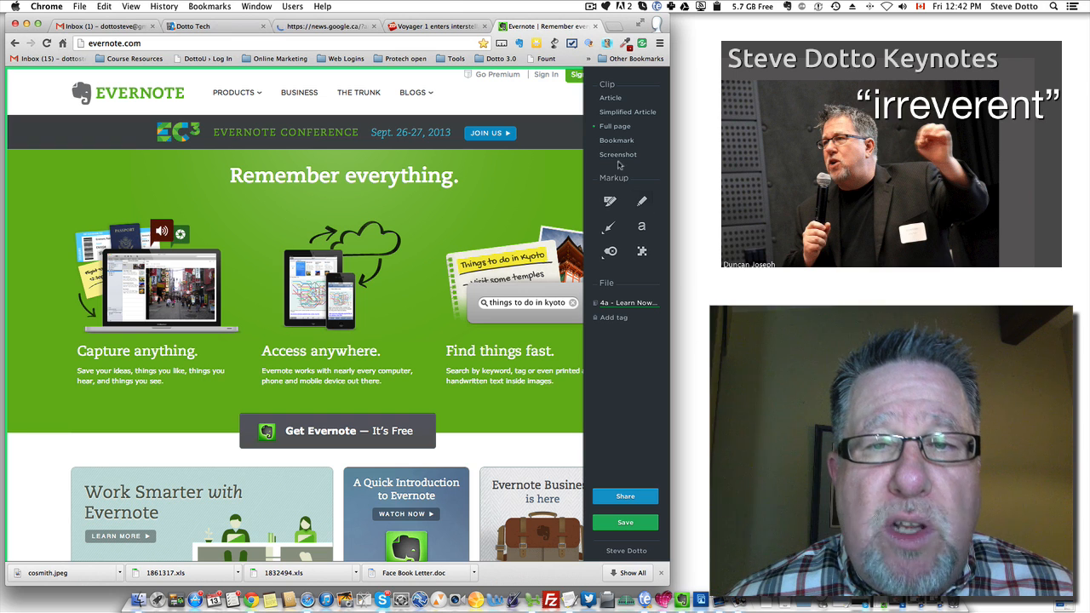
left_click(618, 154)
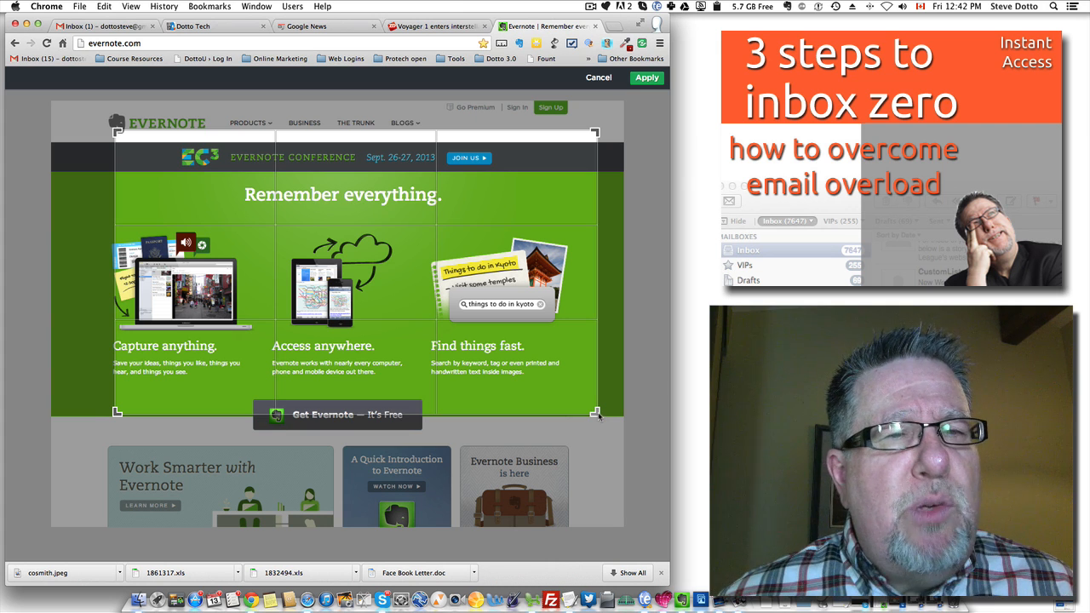
mouse_move(341, 150)
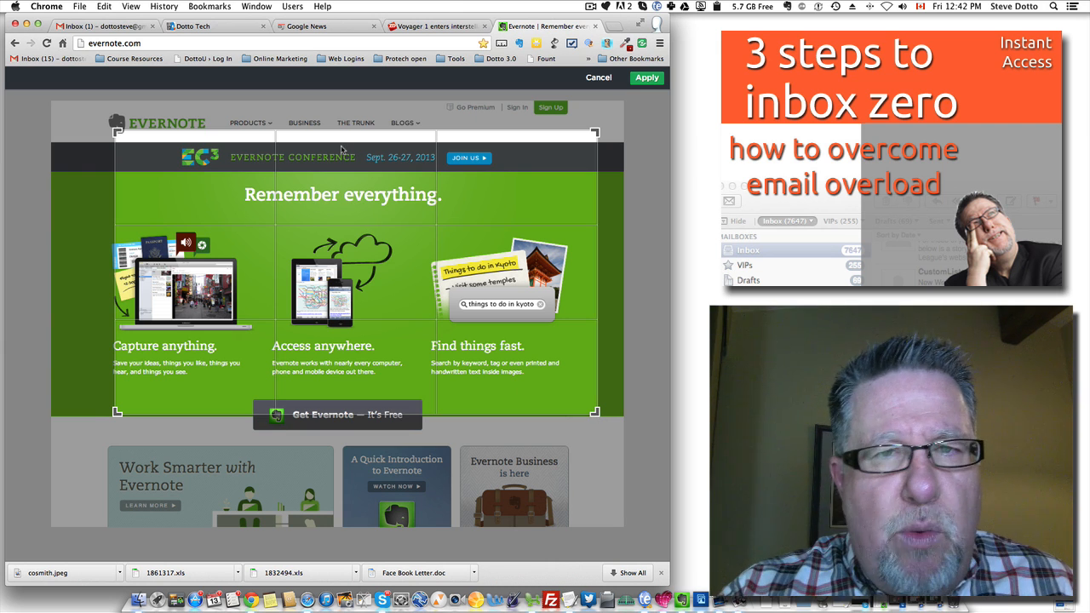